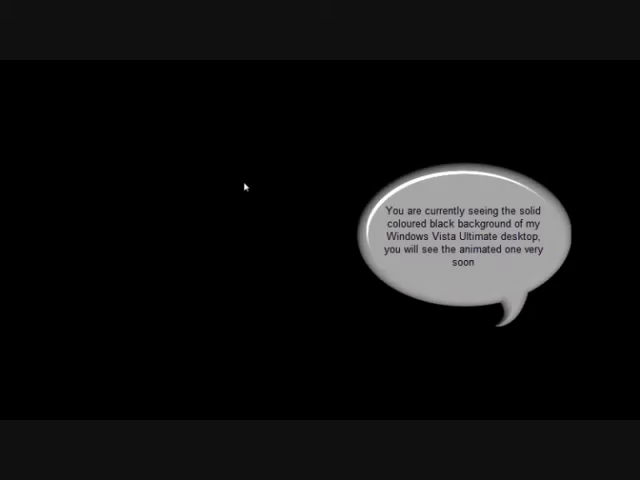
# Step: Choose Personalize from the desktop's right-click menu
pyautogui.rightClick(245, 187)
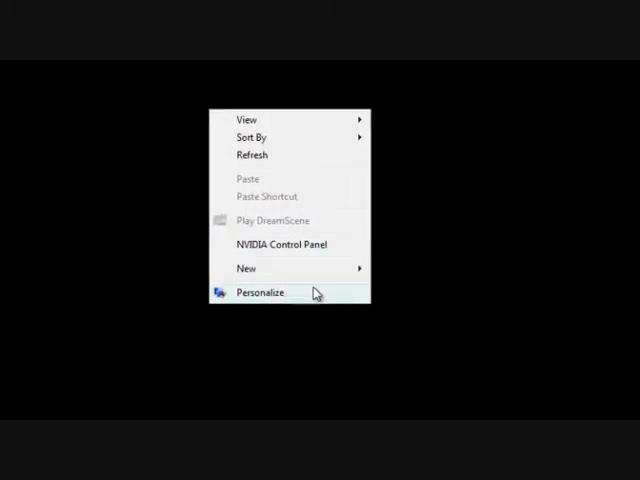
pyautogui.click(259, 292)
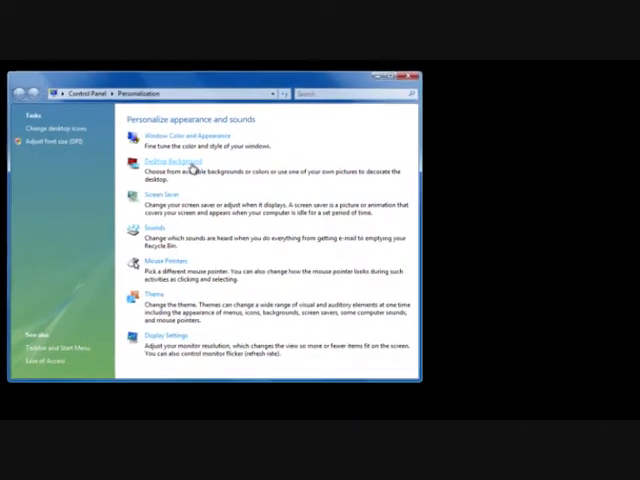
# Step: Enter Desktop Background and preview mustard yellow and orange-red solid colours
pyautogui.click(170, 160)
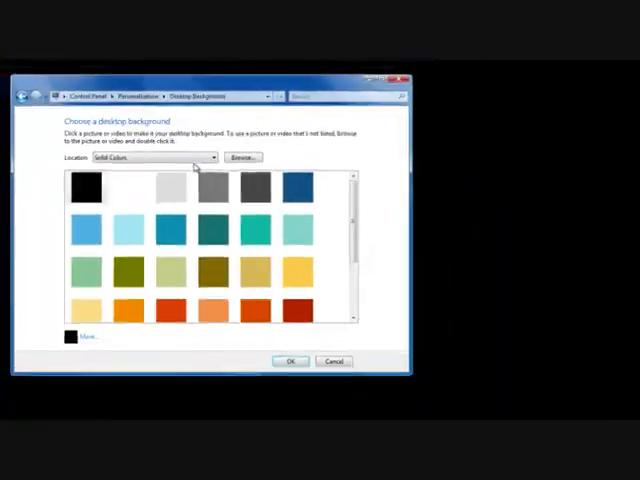
pyautogui.click(86, 188)
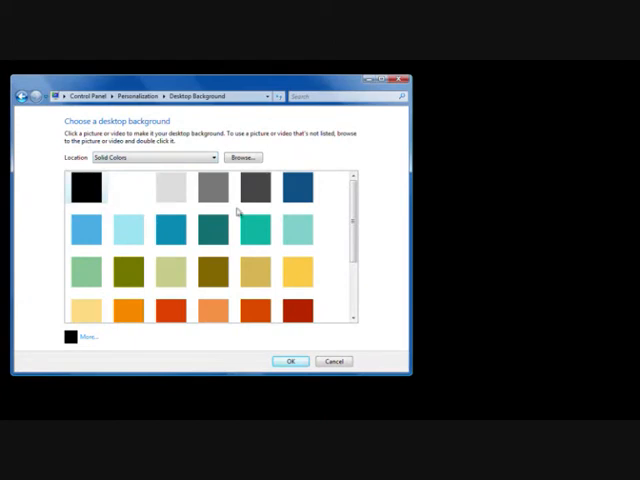
pyautogui.click(253, 271)
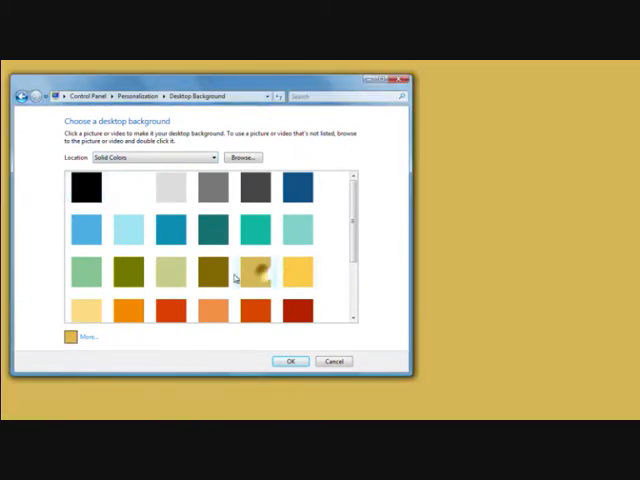
pyautogui.click(168, 305)
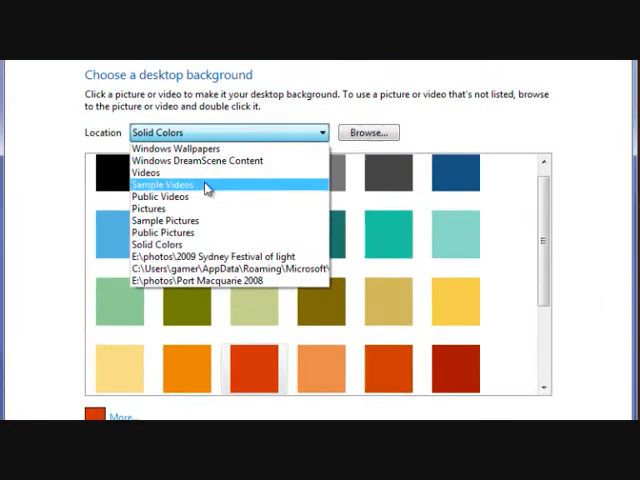
pyautogui.moveTo(215, 208)
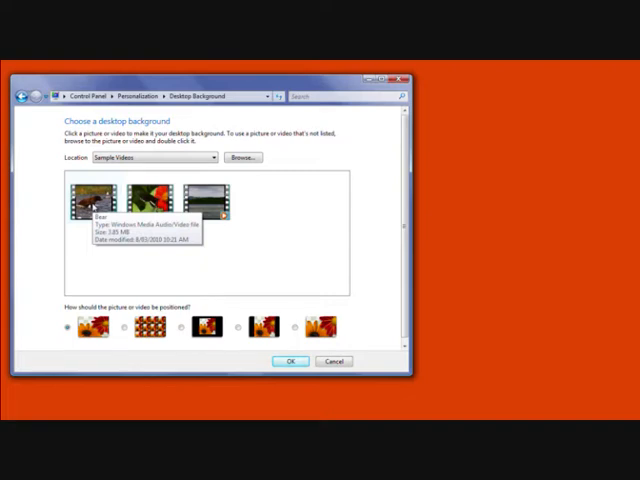
# Step: Browse the Sample Videos location in the background chooser's Location dropdown
pyautogui.click(93, 200)
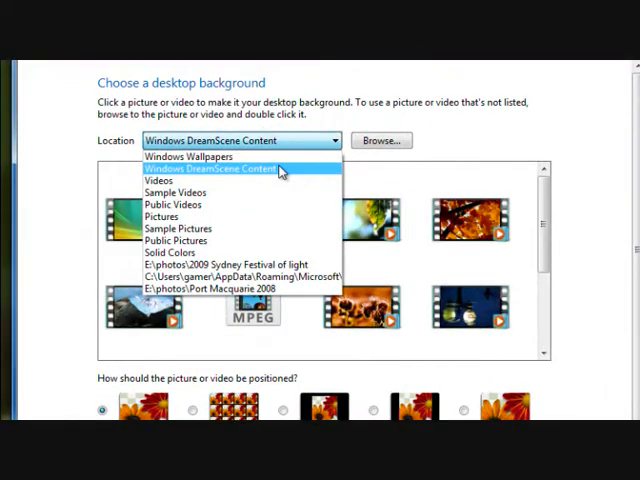
# Step: Select Windows DreamScene Content to show its leaf video thumbnails
pyautogui.click(220, 168)
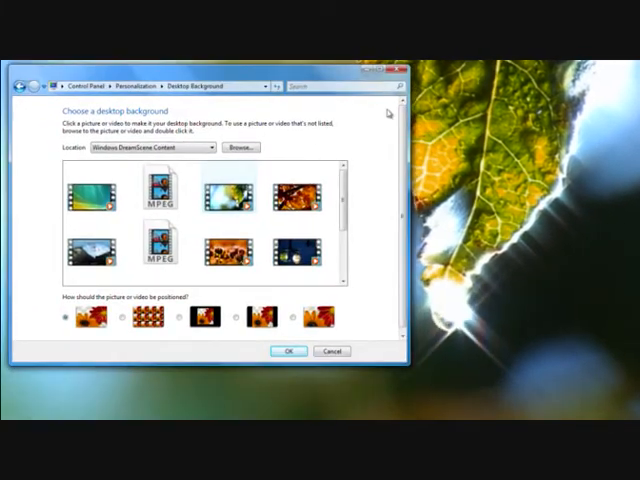
# Step: Scroll through the DreamScene thumbnails to reach the waterfall video
pyautogui.scroll(-3)
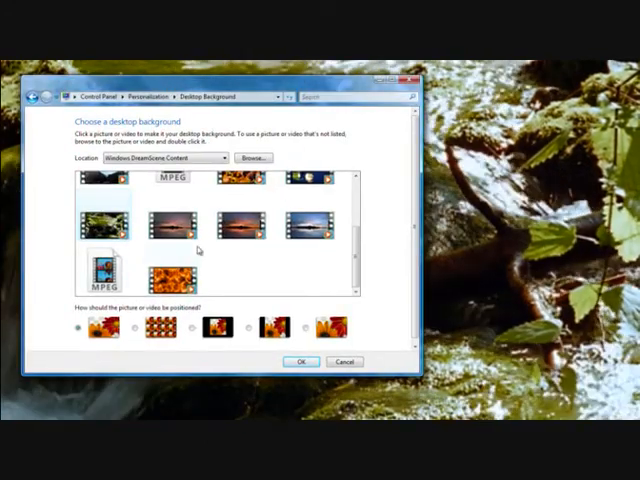
pyautogui.scroll(-3)
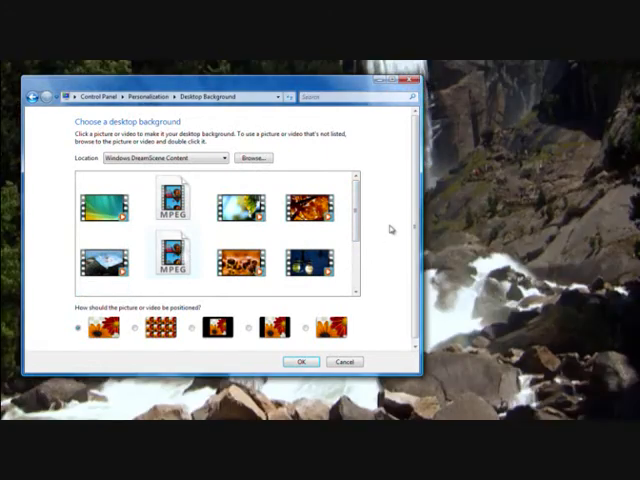
pyautogui.scroll(-3)
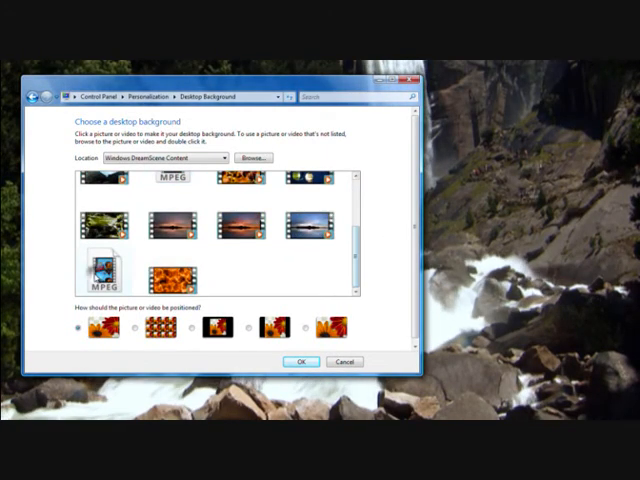